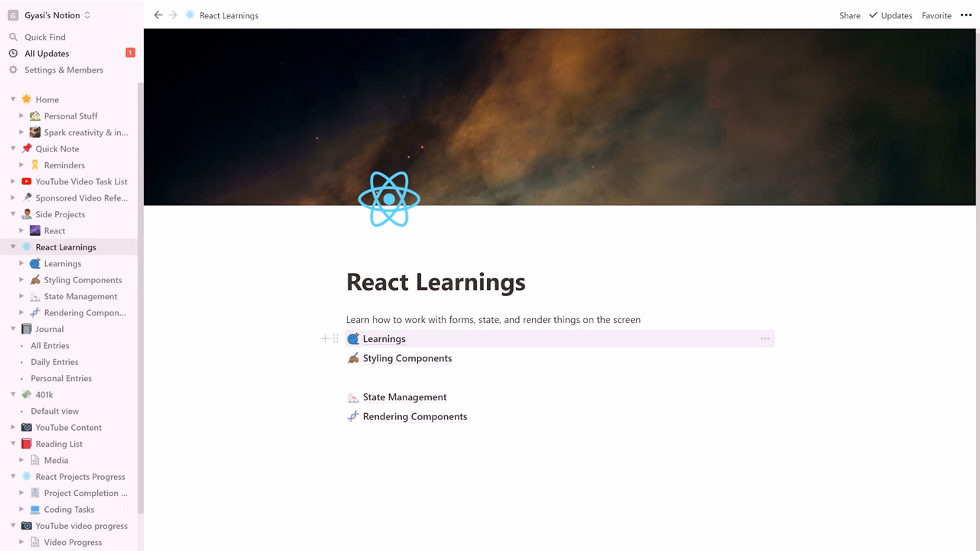
- Peek at the Learnings subpage, return to React Learnings, and open the State Management notes
{"action": "left_click", "coordinate": [384, 339]}
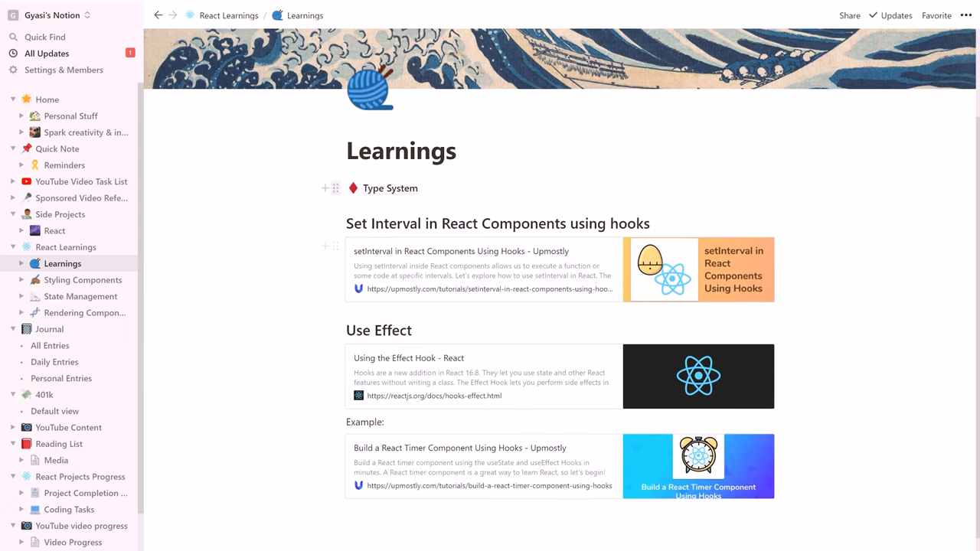
{"action": "left_click", "coordinate": [389, 187]}
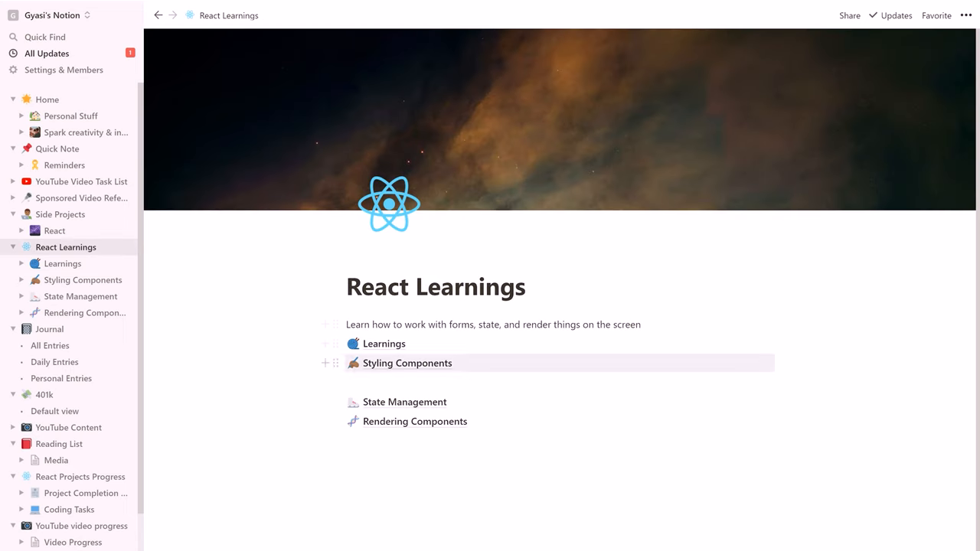
{"action": "mouse_move", "coordinate": [404, 402]}
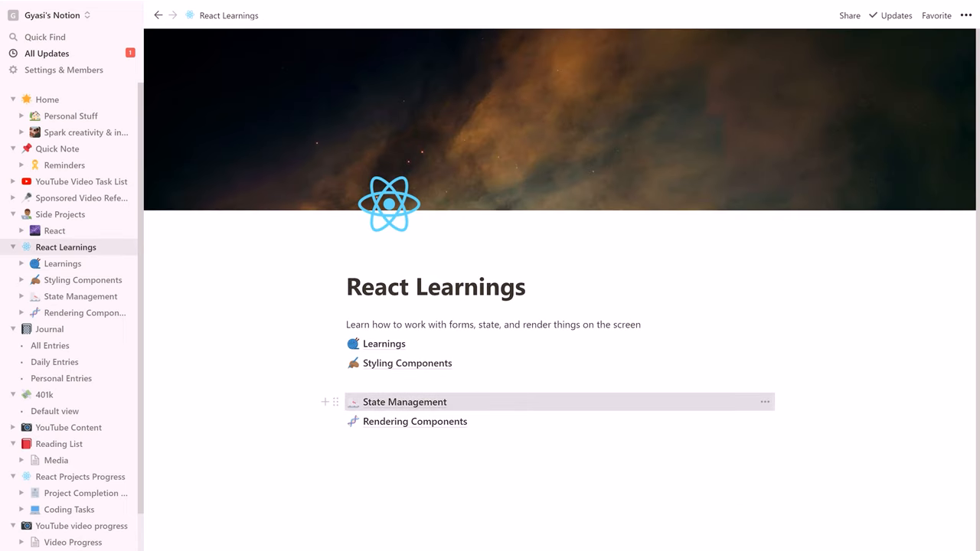
{"action": "left_click", "coordinate": [405, 401]}
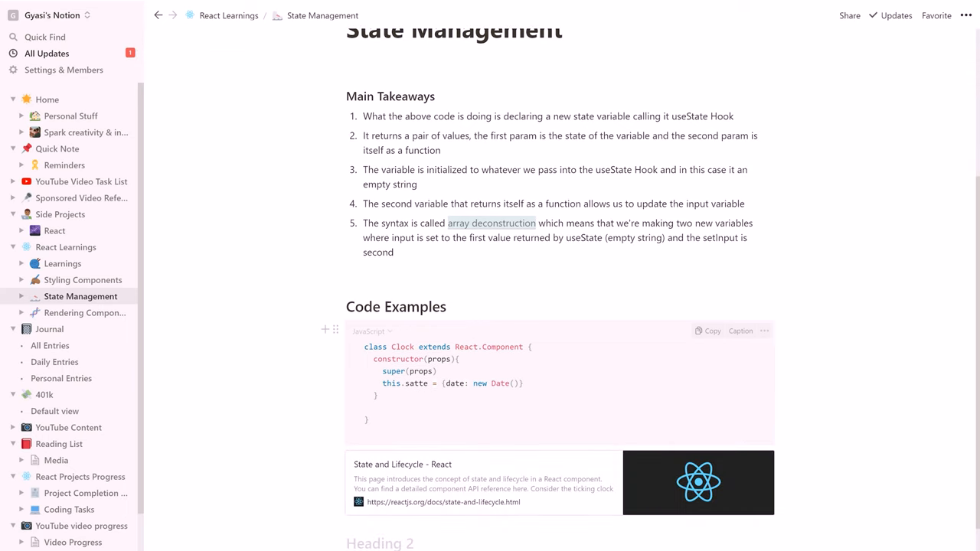
{"action": "left_click", "coordinate": [524, 382]}
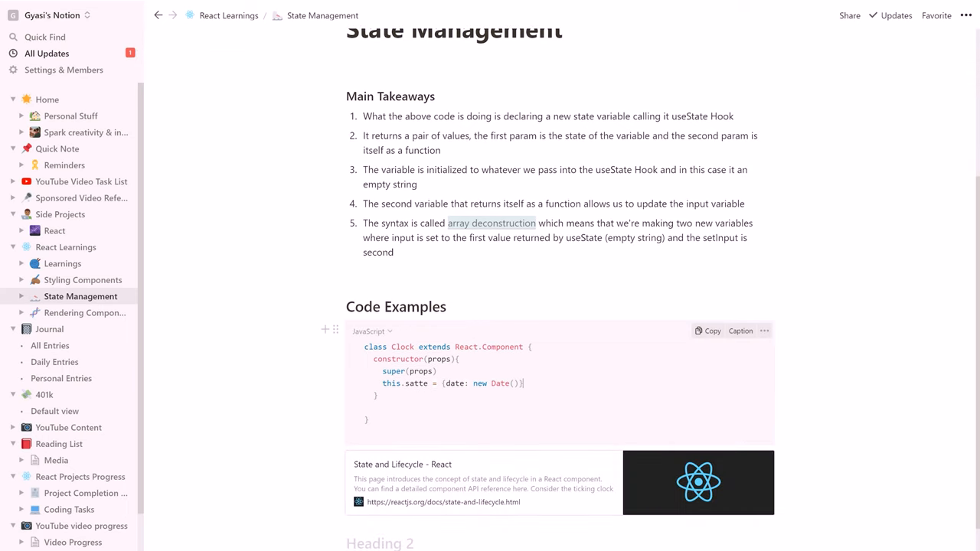